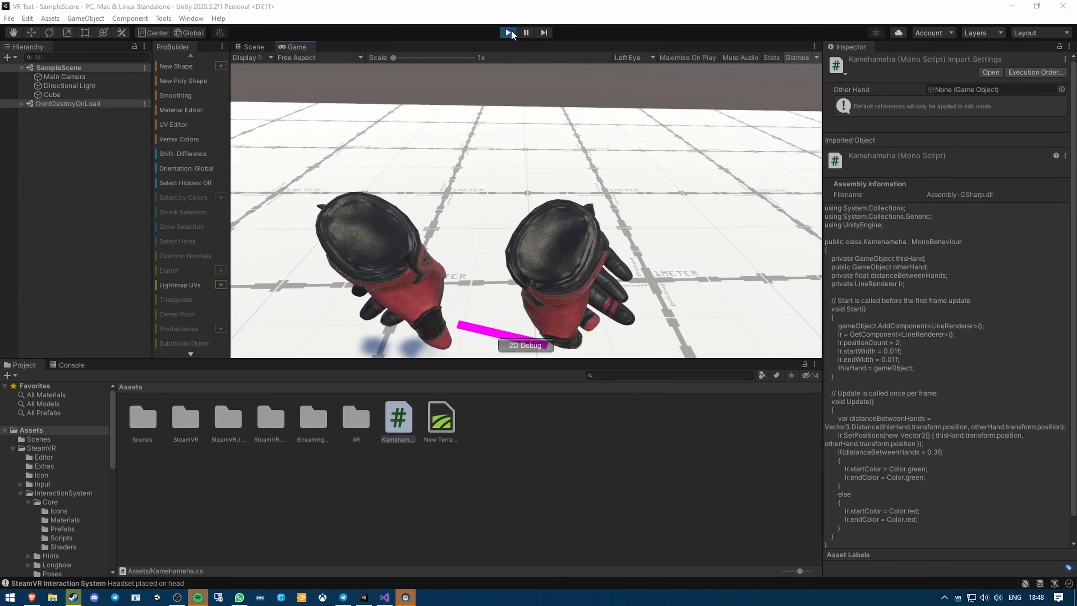
Step: Stop Play mode and create a new material named Line material for the line renderer
left_click(507, 33)
type("L")
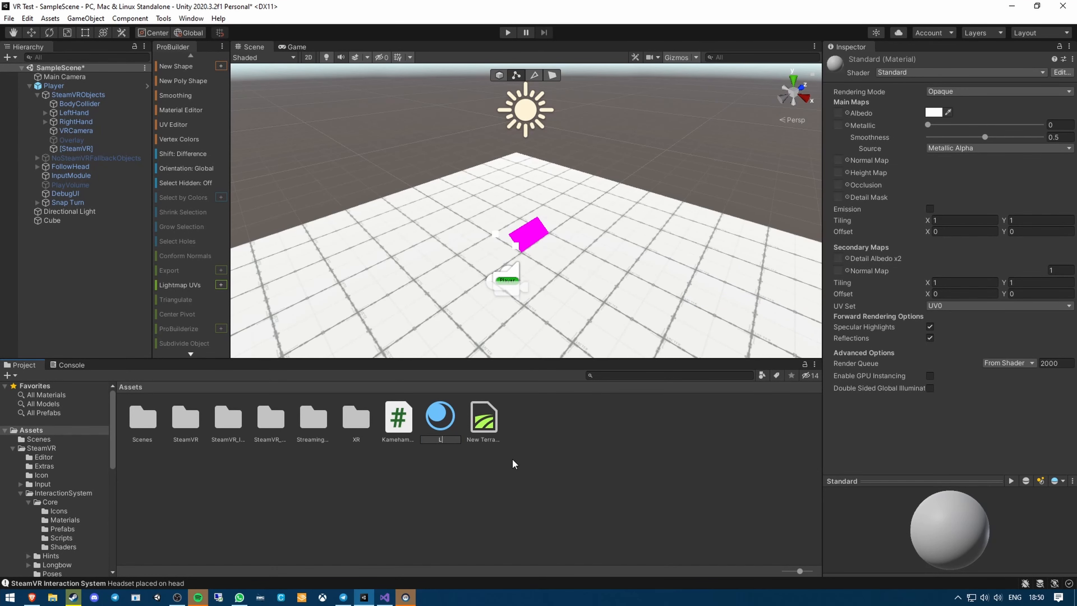
left_click(440, 416)
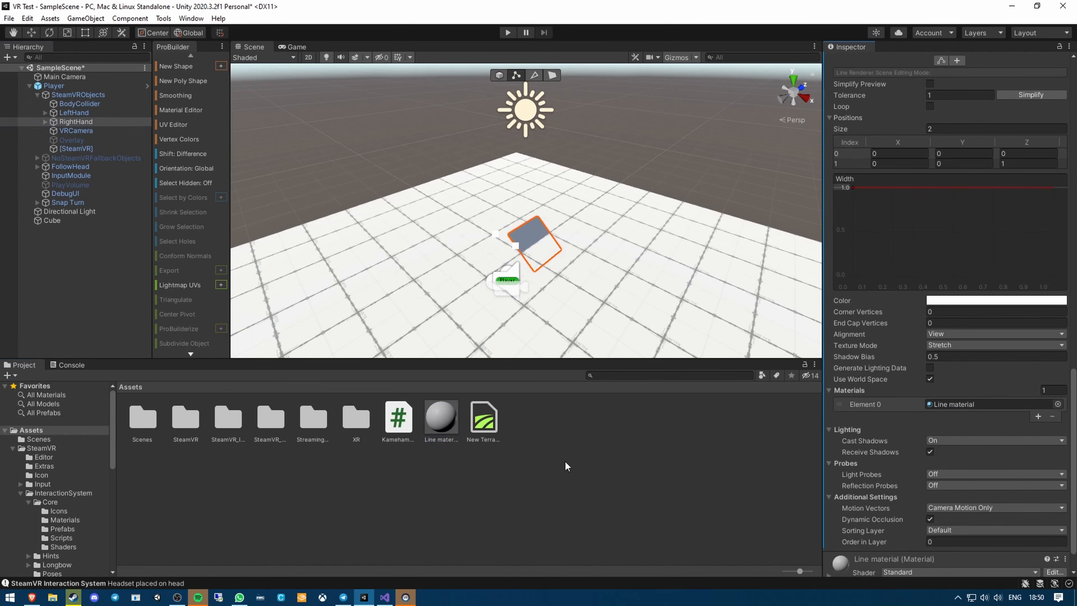
left_click(508, 33)
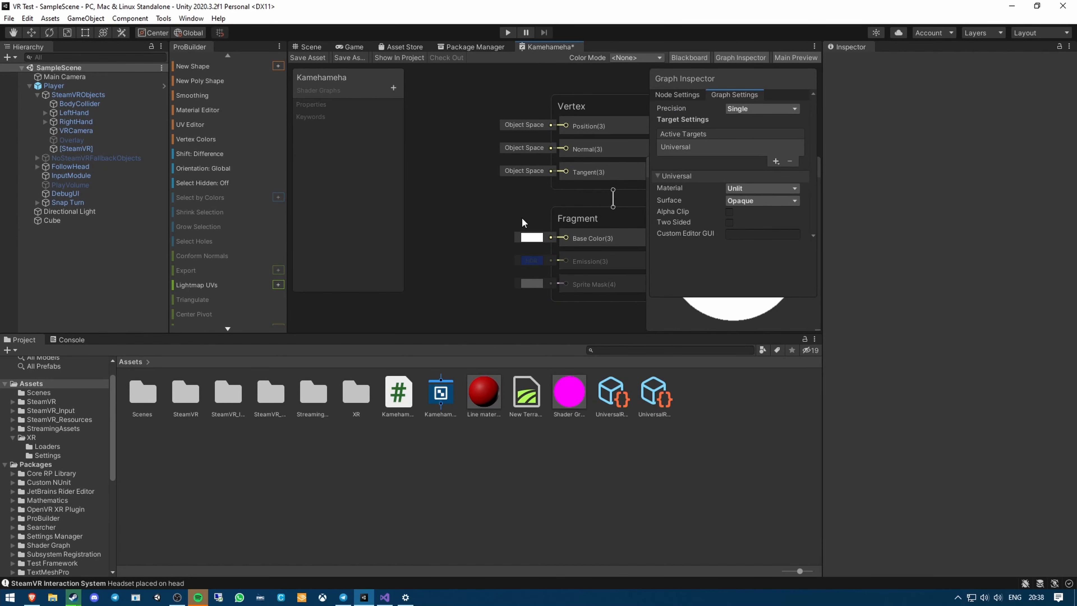
mouse_move(509, 200)
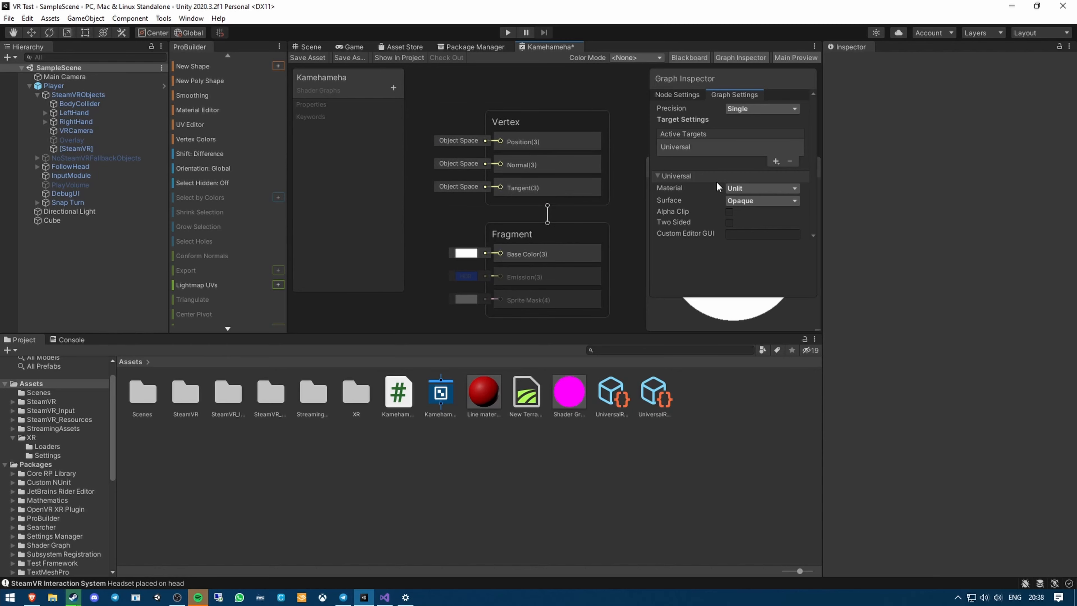
mouse_move(312, 53)
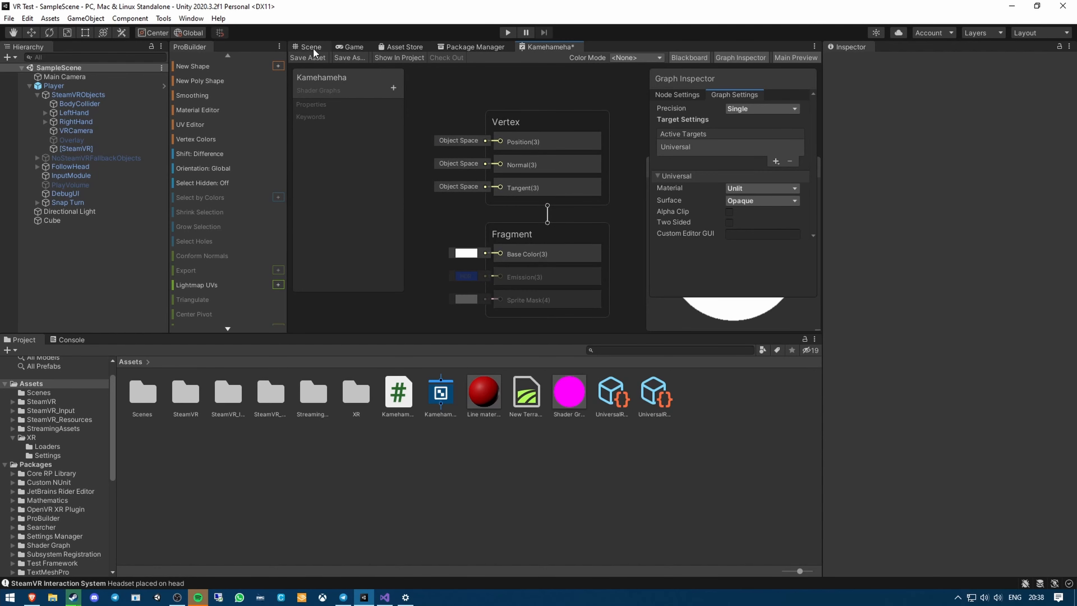
Step: Return to the scene, filter Project to materials, and add an Ellipse shape node to the graph
left_click(309, 46)
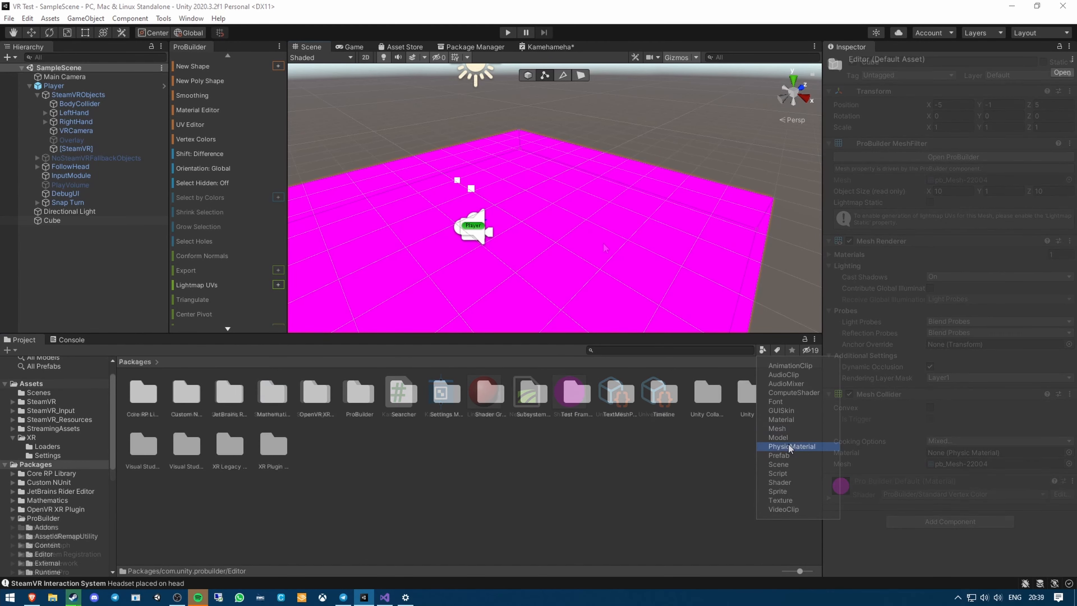
left_click(782, 419)
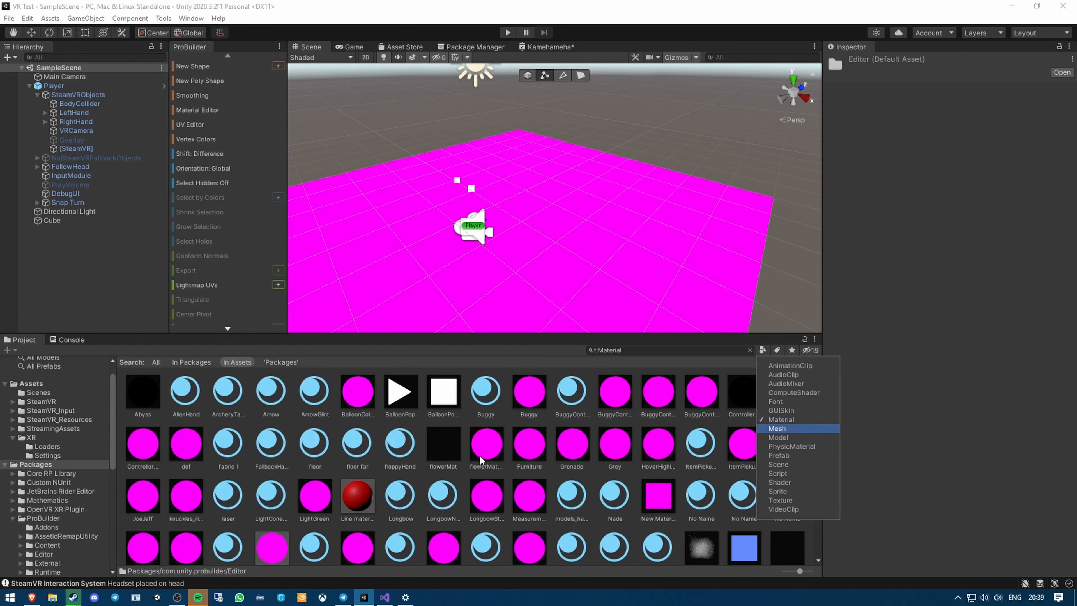
scroll("down", 3)
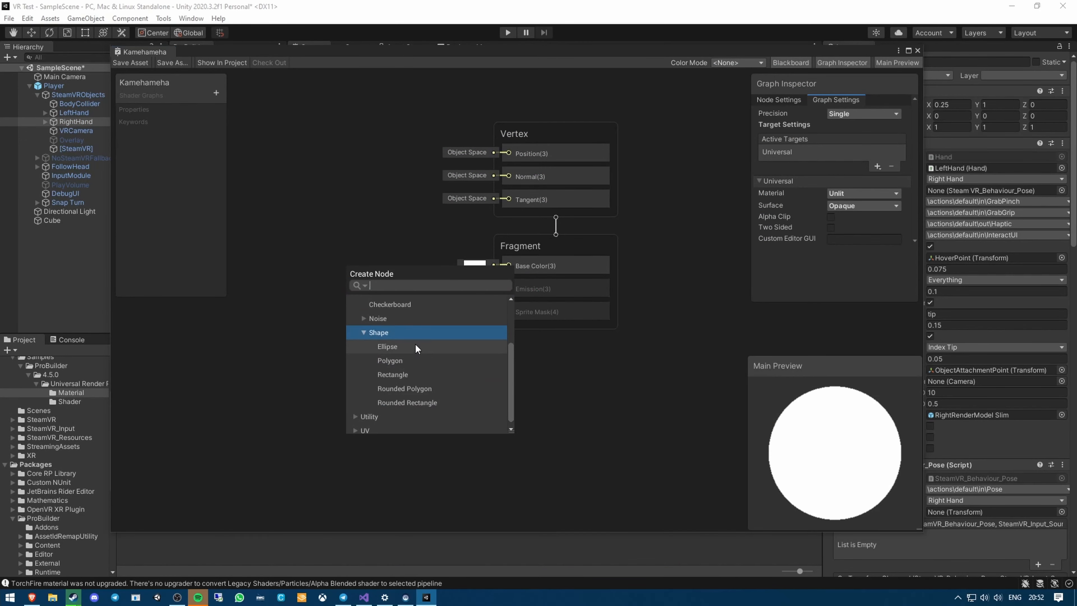
left_click(386, 347)
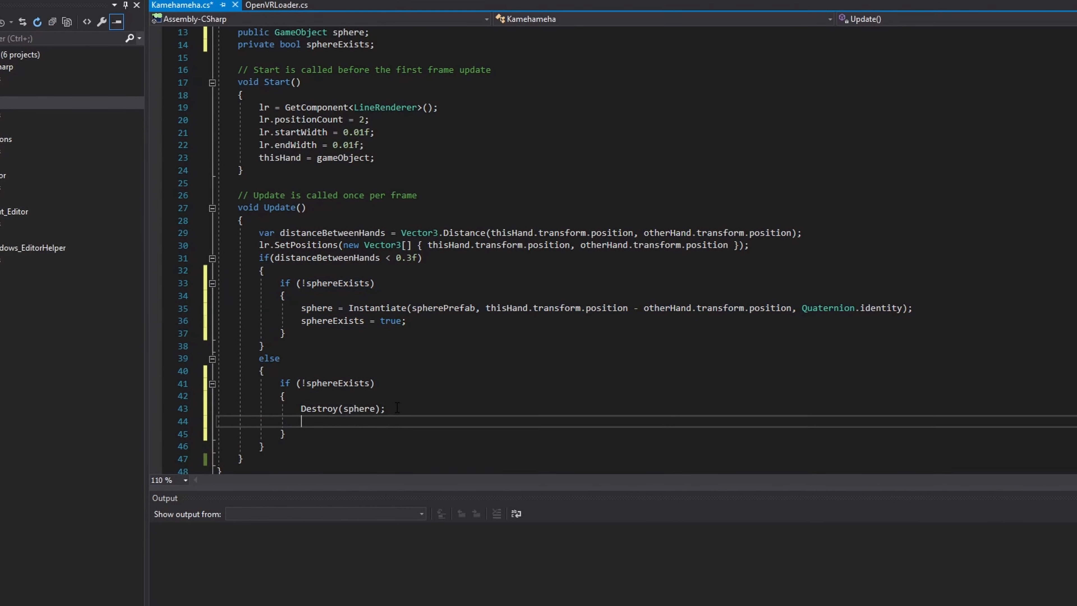
Step: Add 'sphereExists = false;' to the else branch after destroying the sphere
type("sphereExists = false;")
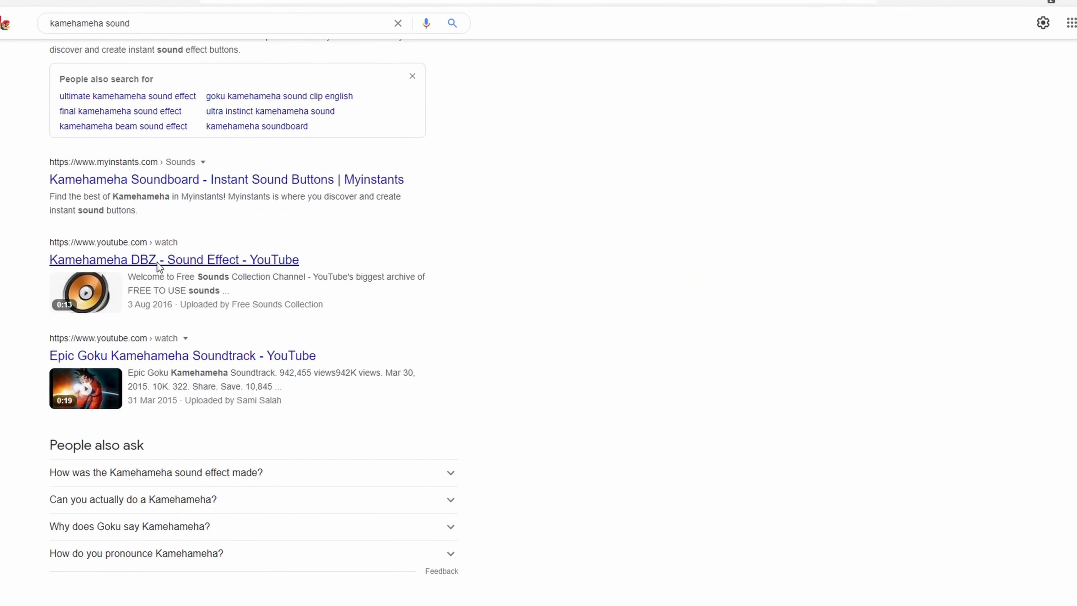
Step: Play the 'Kamehameha DBZ - Sound Effect' YouTube result through to its end
left_click(174, 260)
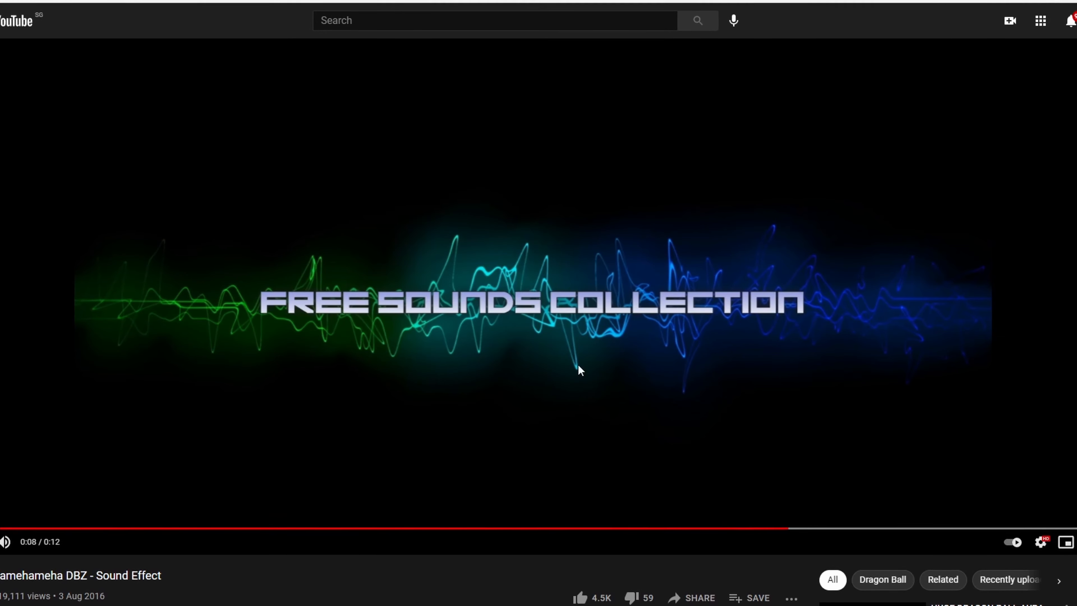
scroll("down", 3)
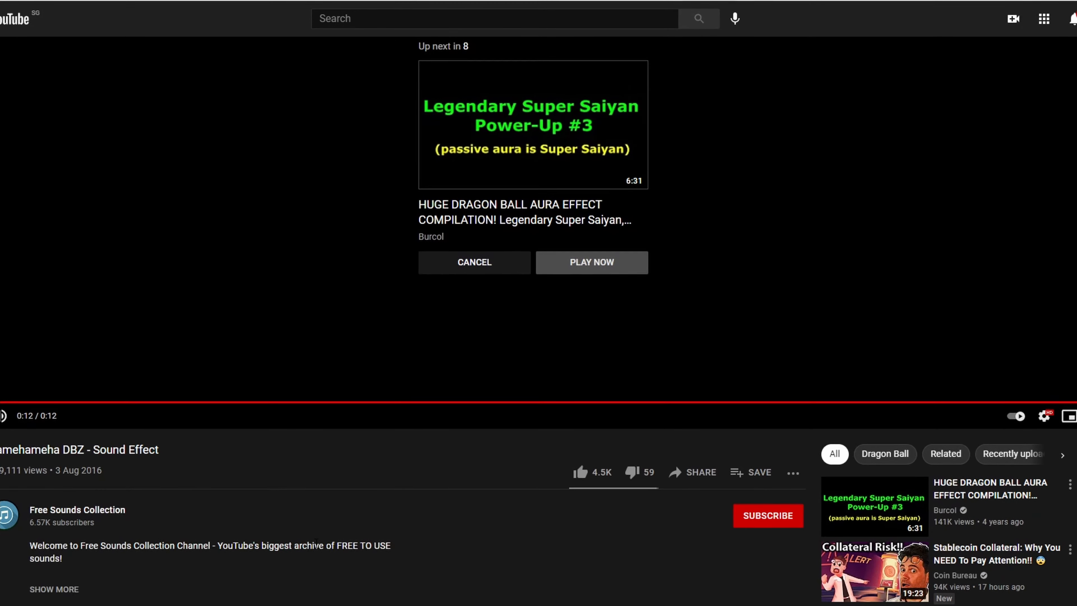
scroll("down", 3)
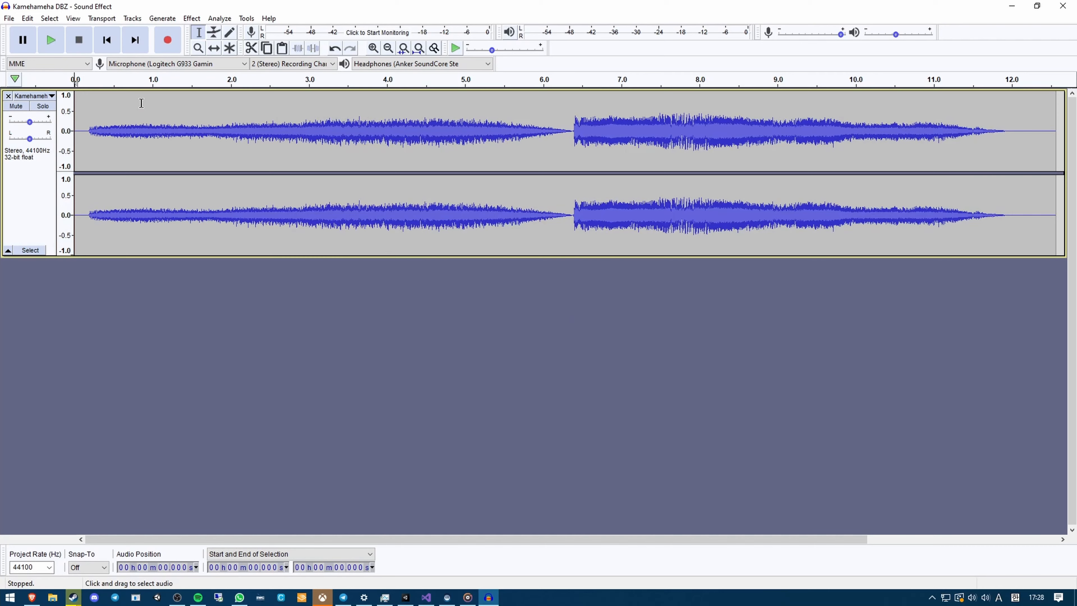
Step: Split the clip near 6.3 s onto new tracks and quick-play from just under one second
left_click(50, 39)
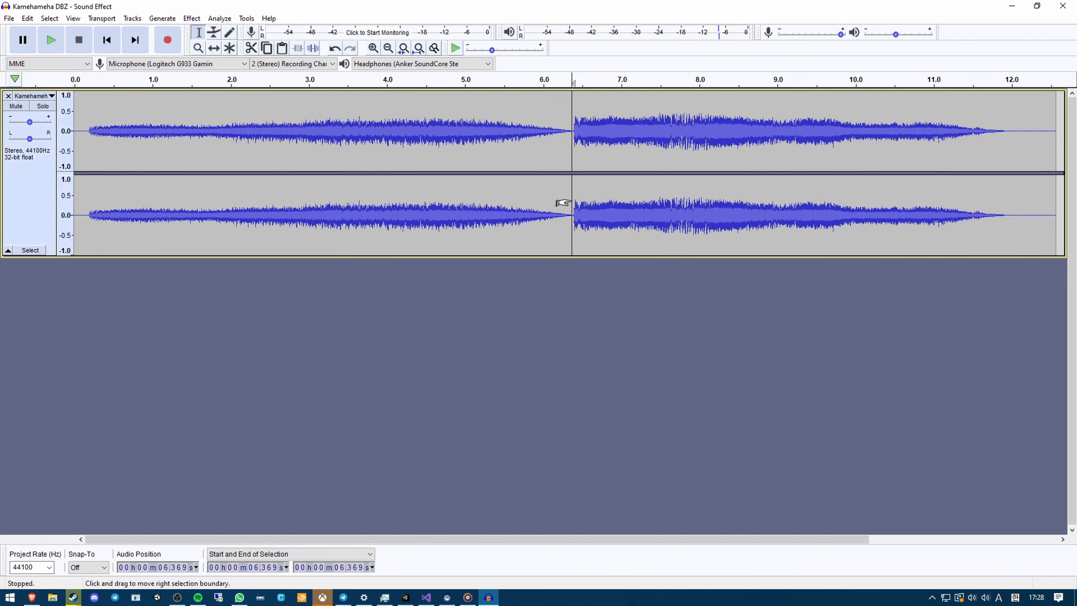
mouse_move(491, 131)
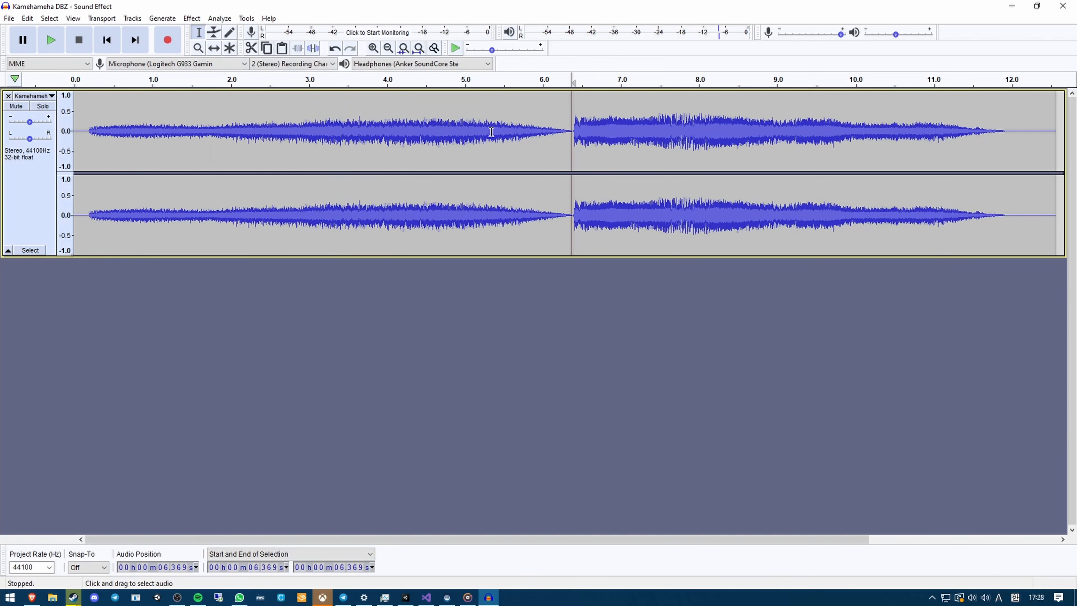
mouse_move(552, 155)
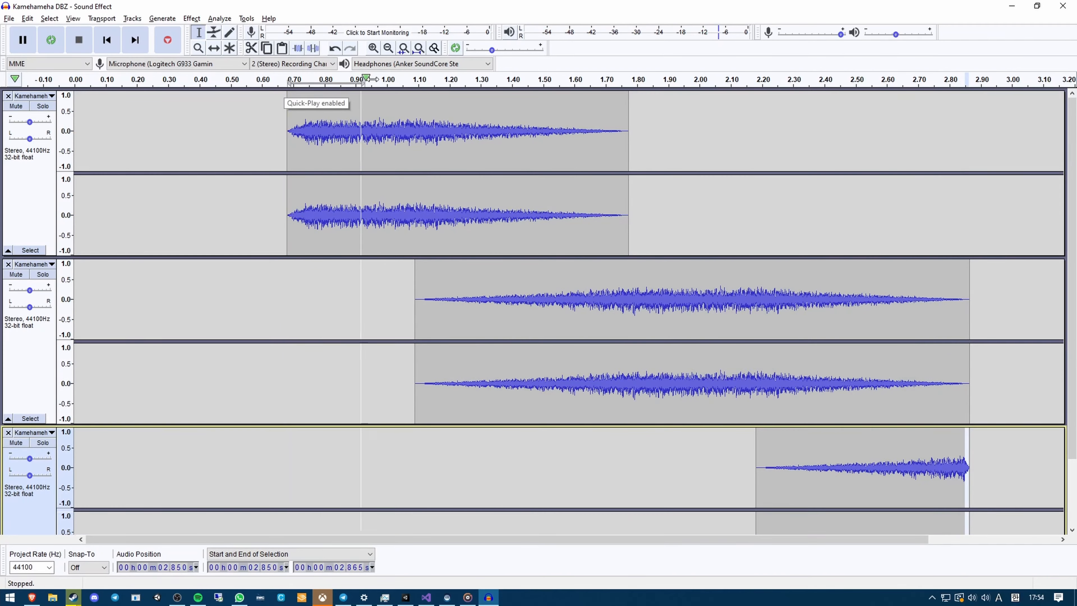
left_click(23, 39)
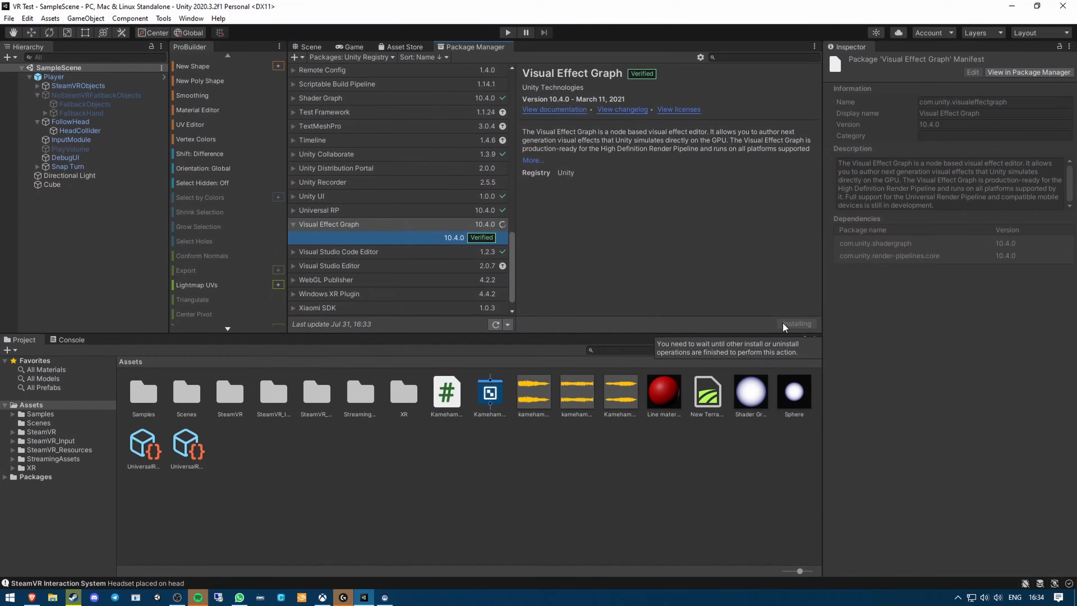
Step: Install Visual Effect Graph and create and open the kamehameha blast VFX asset
left_click(796, 324)
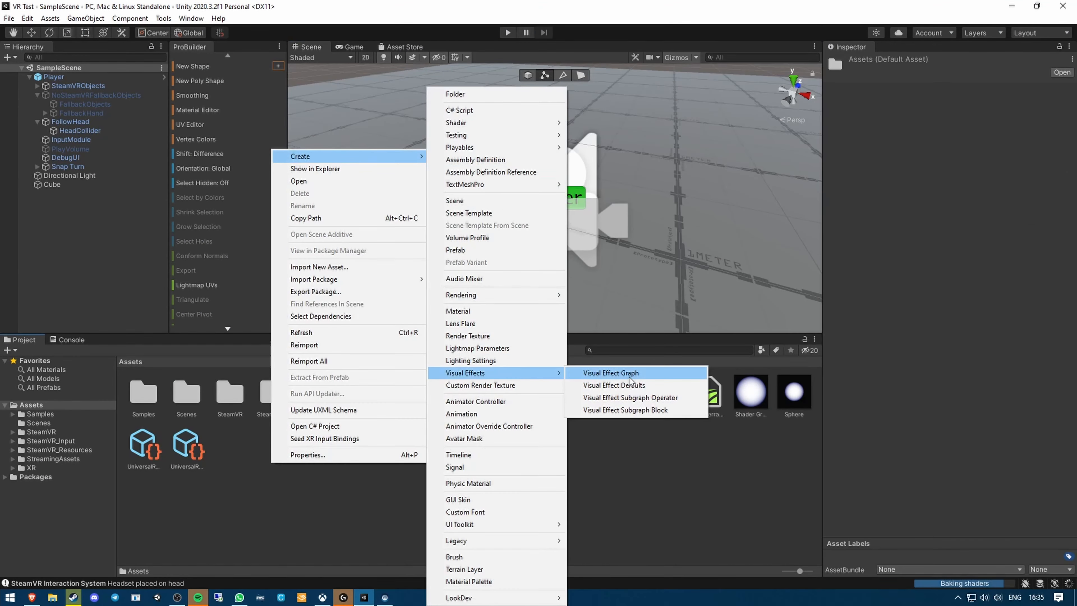
left_click(610, 373)
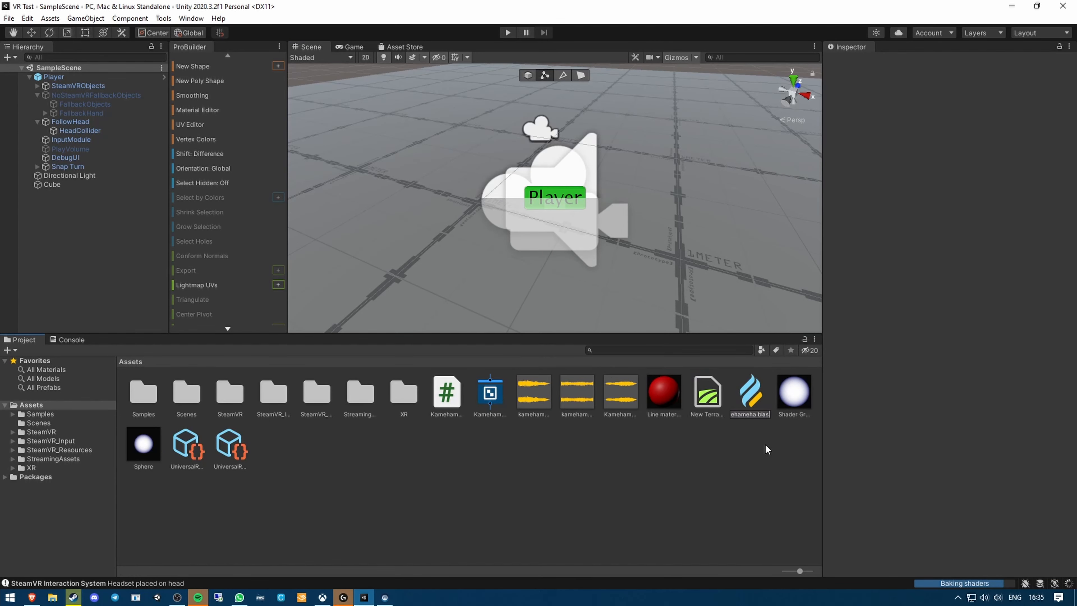
double_click(750, 390)
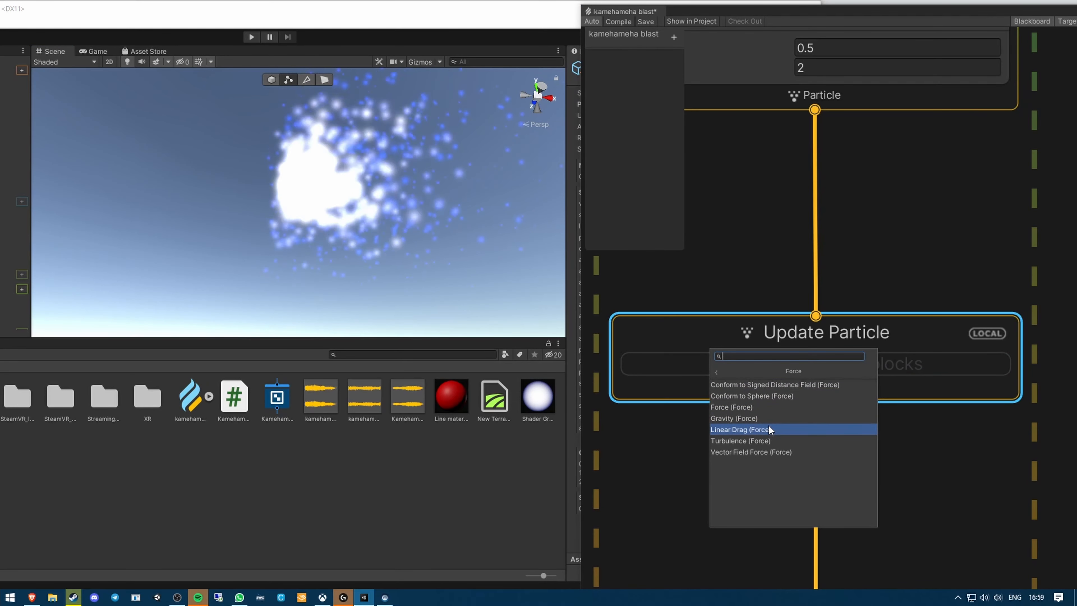
Step: Add linear drag to the particle update and start a Play-mode test
left_click(741, 441)
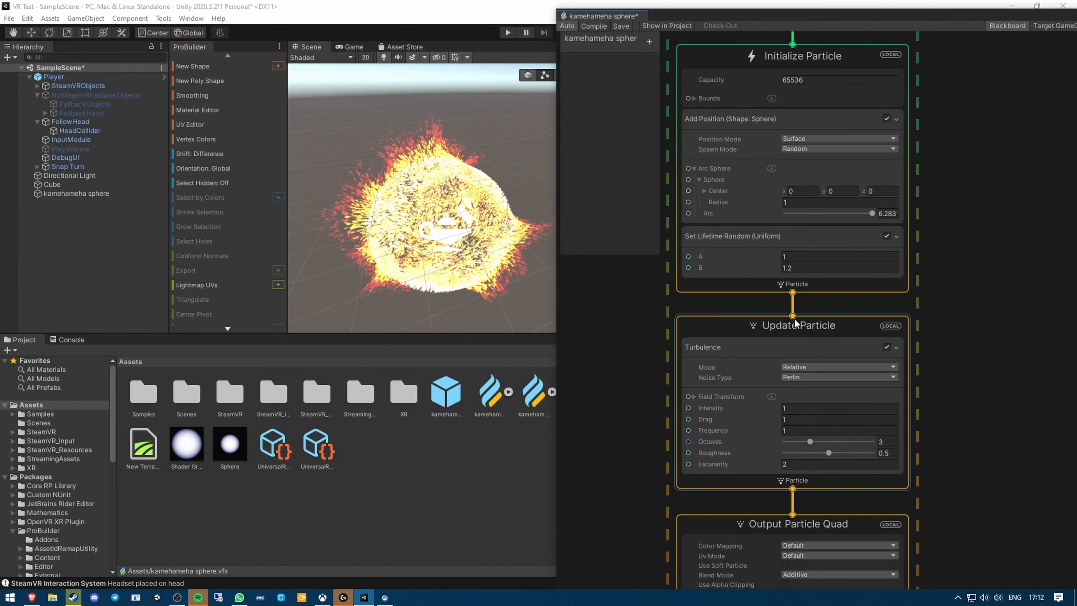
scroll("up", 3)
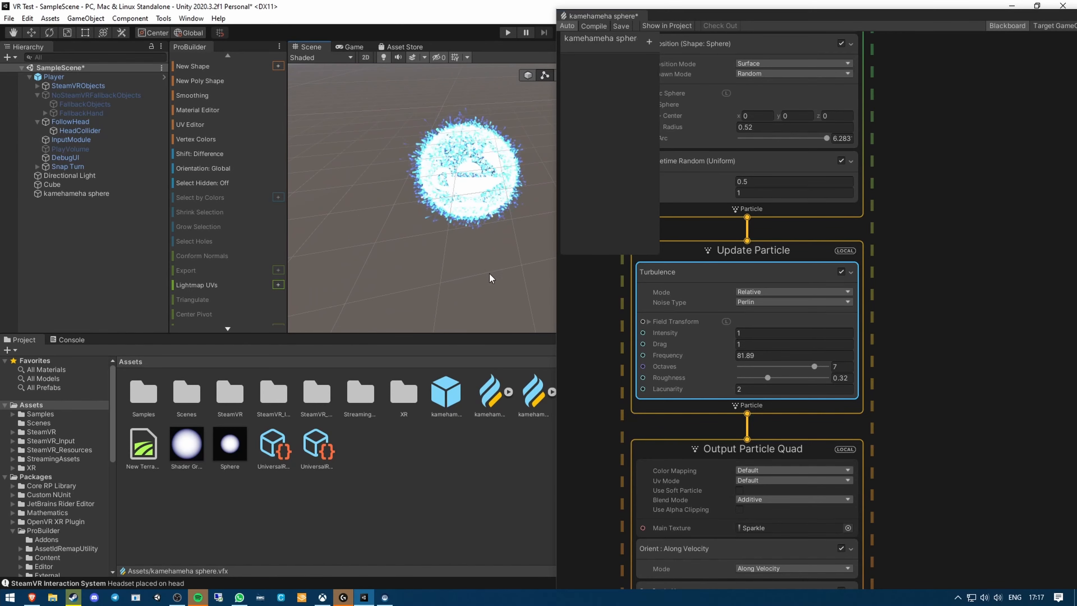
left_click(507, 33)
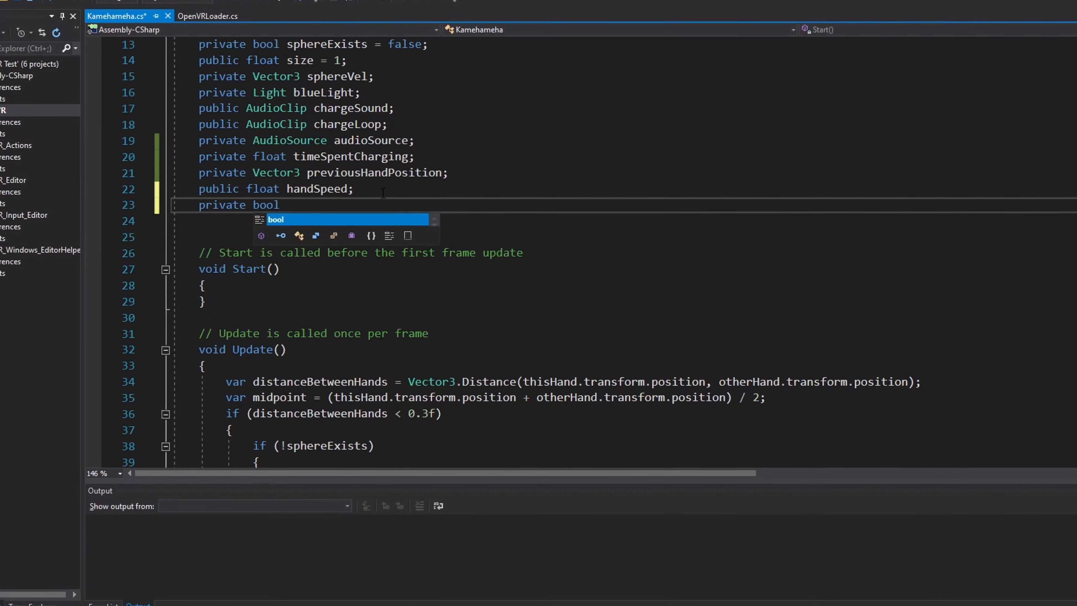
Step: Declare isBlasting and set it true when handSpeed exceeds 2 after three seconds charging
type("blasting;")
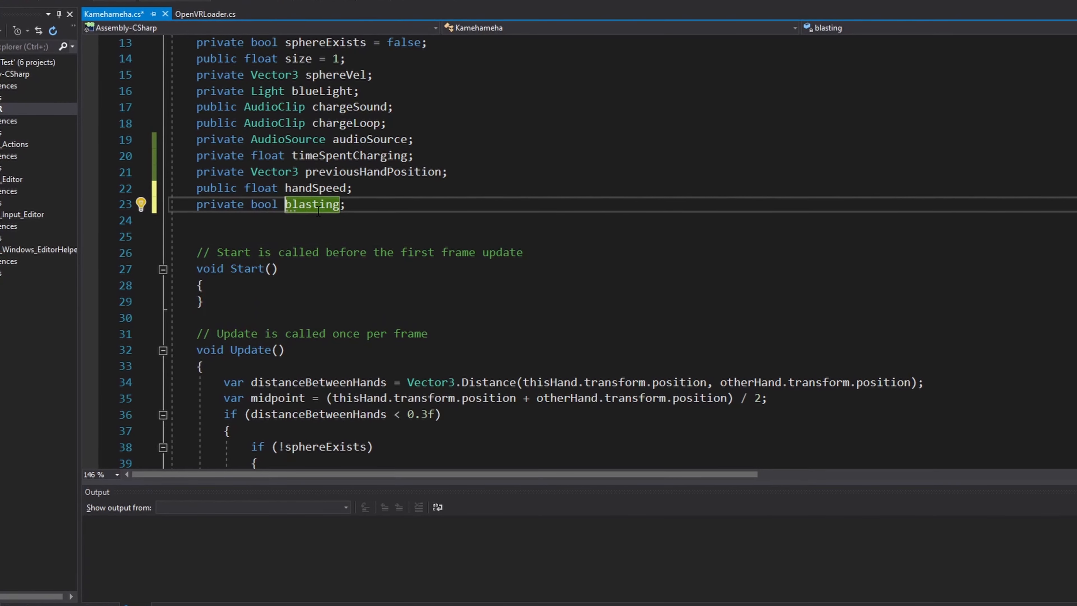
scroll("down", 3)
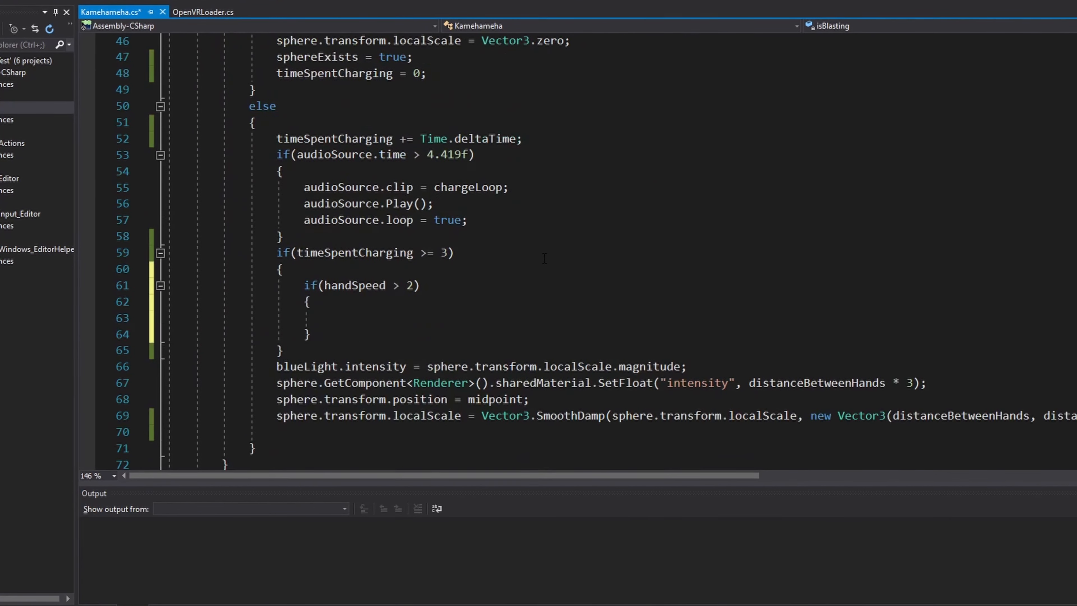
type("isBlasting = tru")
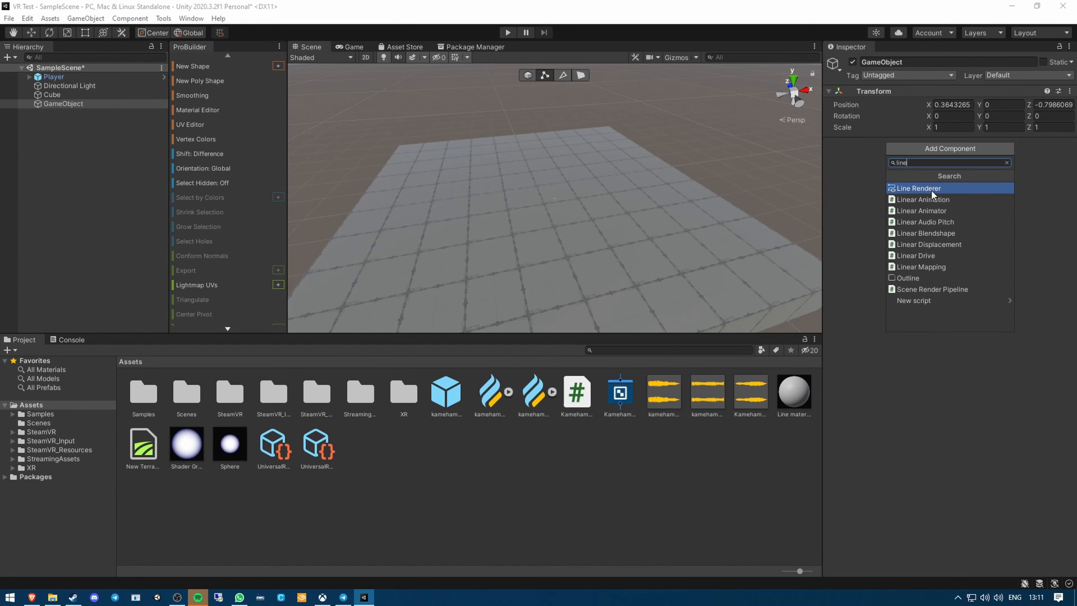
Step: Add a Line Renderer with width tapering to 0 and colour fading to alpha 0
left_click(919, 189)
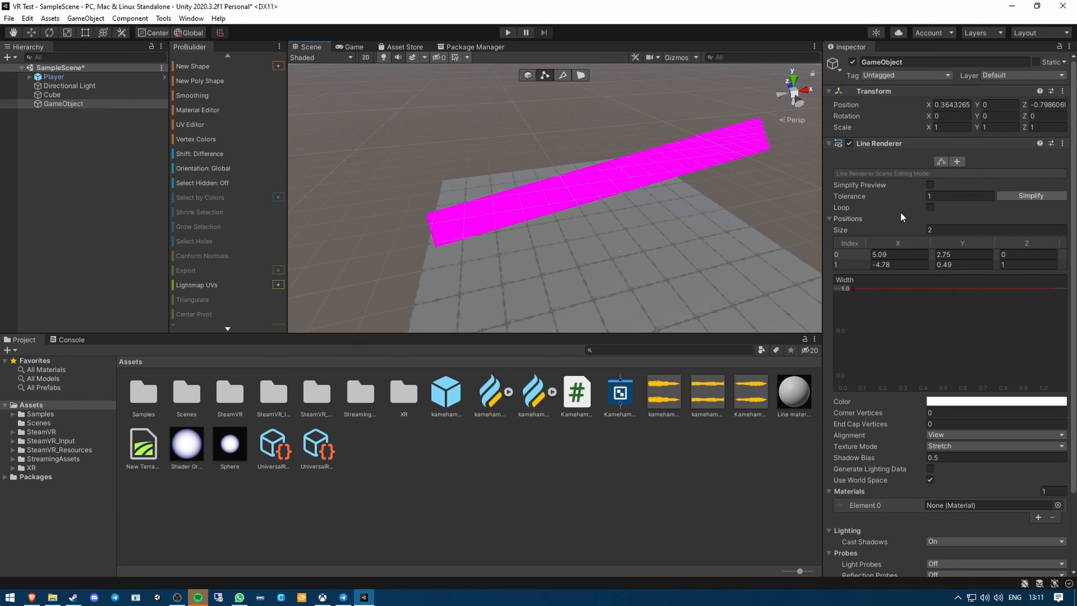
left_click(830, 218)
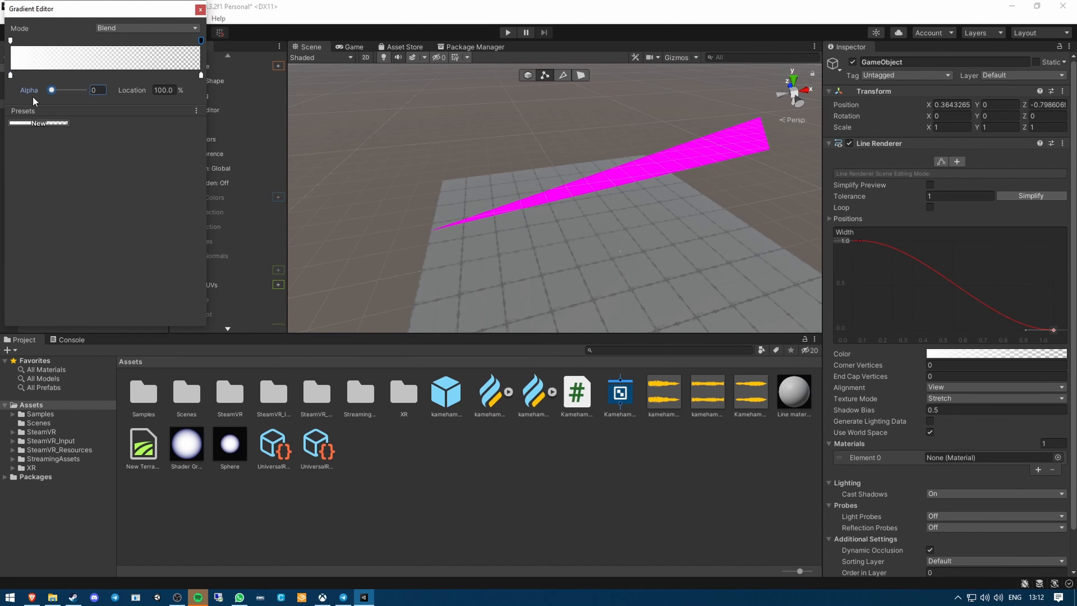
left_click(200, 8)
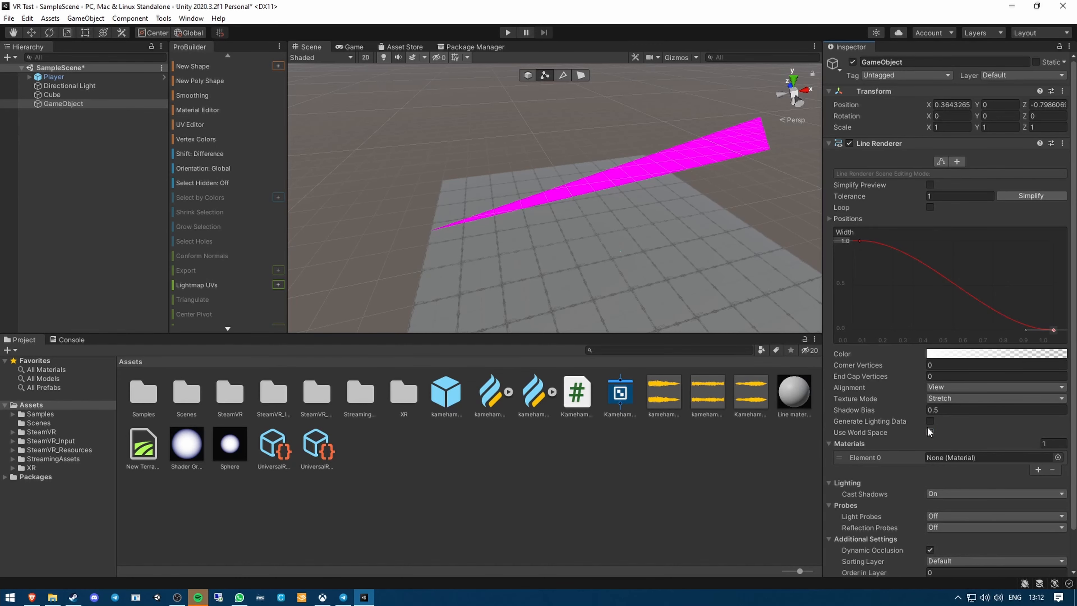
left_click(929, 432)
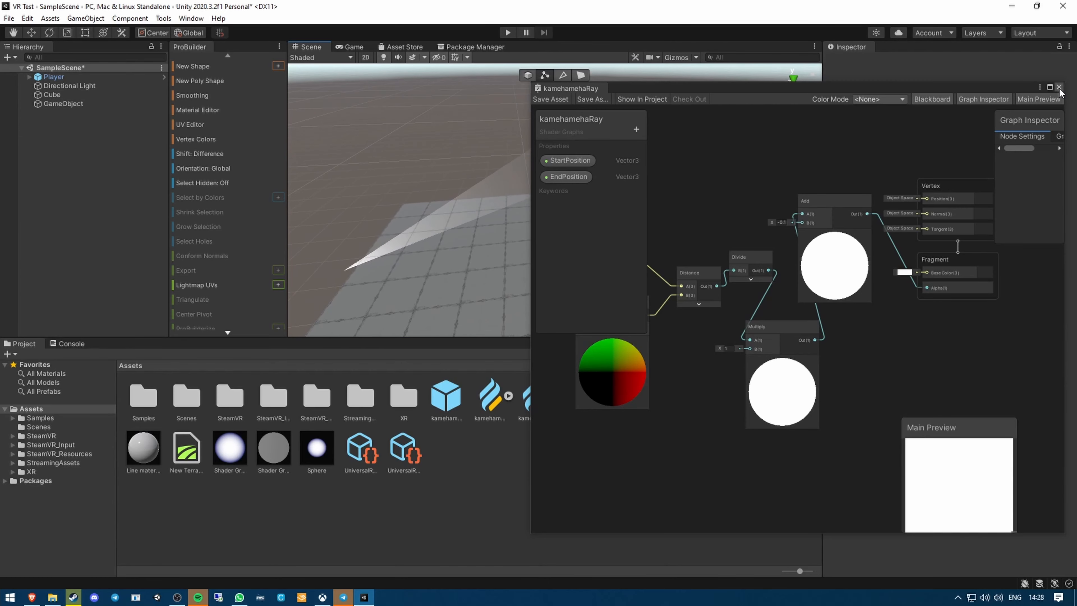
Step: Save and close the finished kamehamehaRay shader graph
left_click(1060, 88)
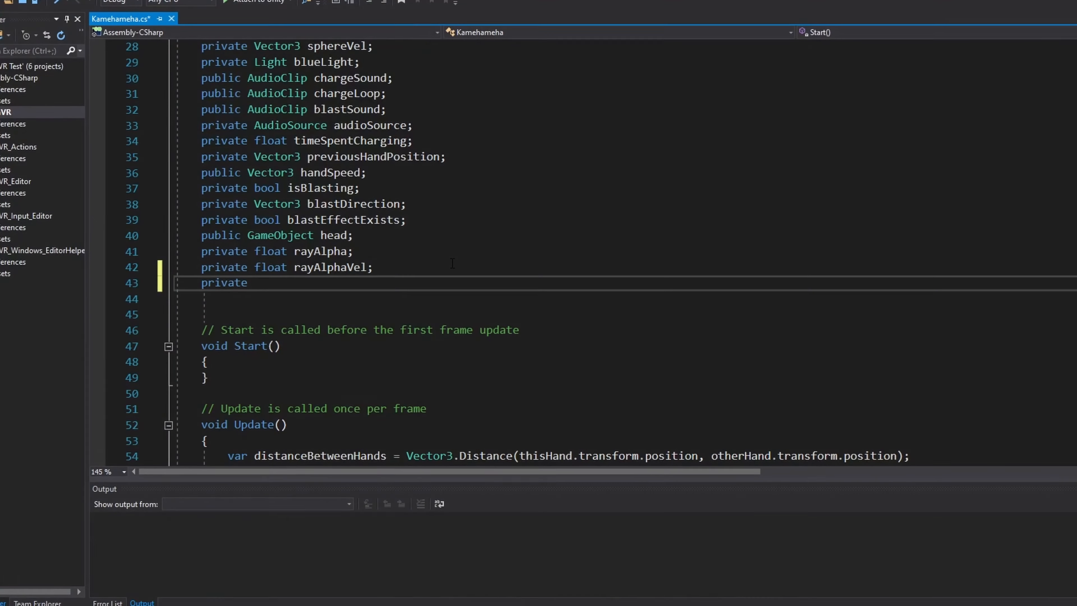
Step: Add 'private GameObject justTheTip;' below rayAlphaVel and move down to Update()
type("gameob")
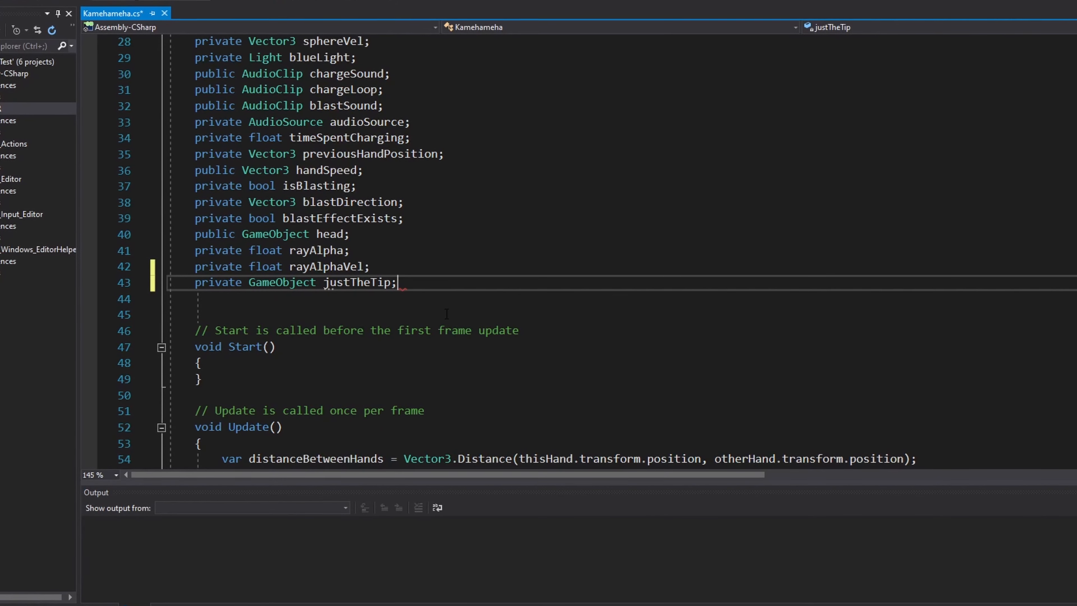
scroll("down", 3)
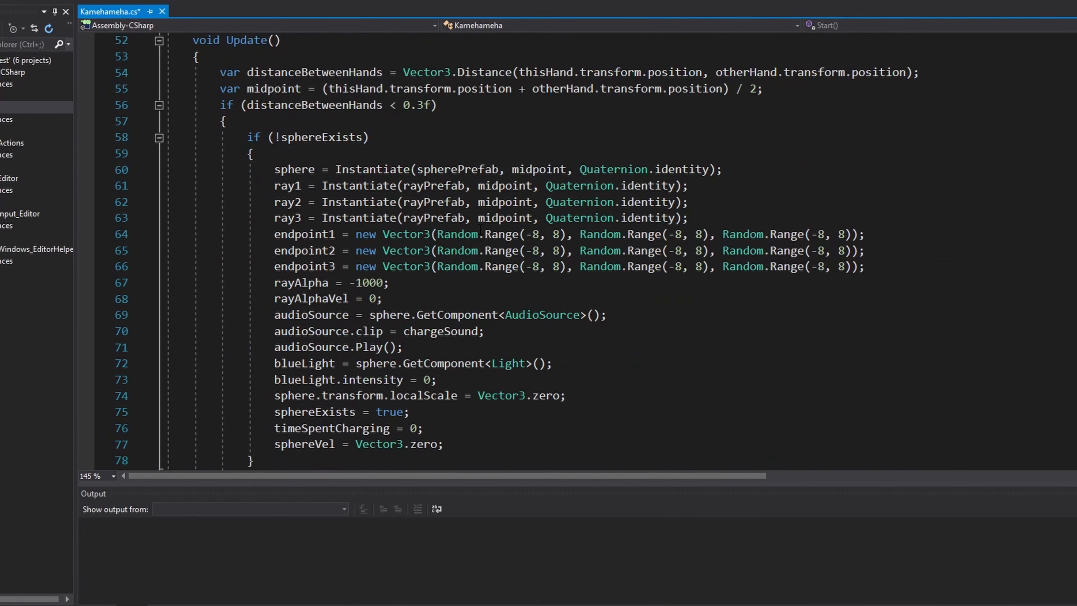
scroll("down", 3)
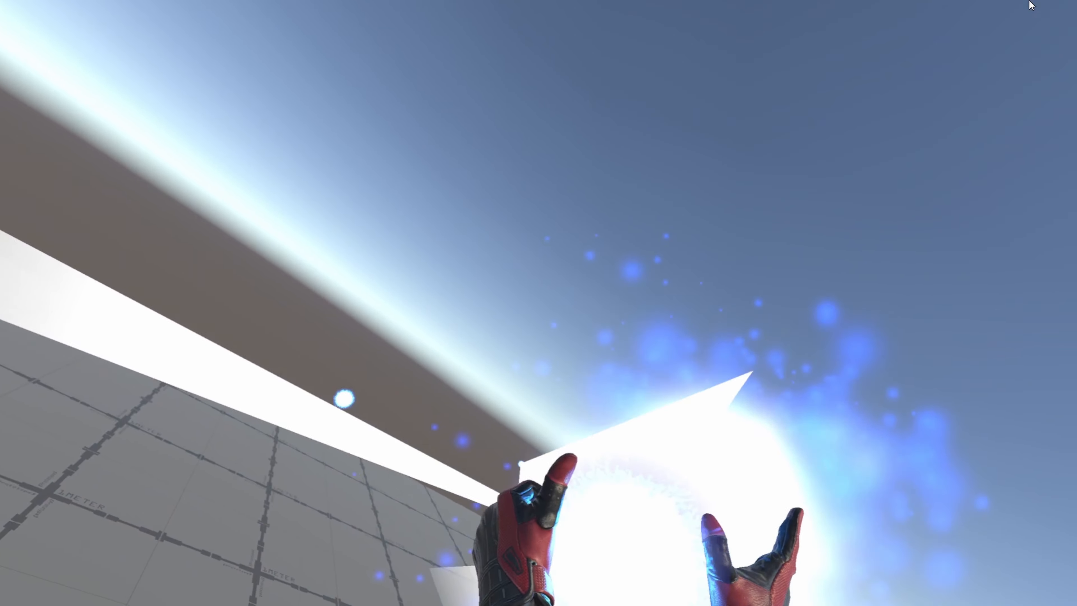
mouse_move(539, 303)
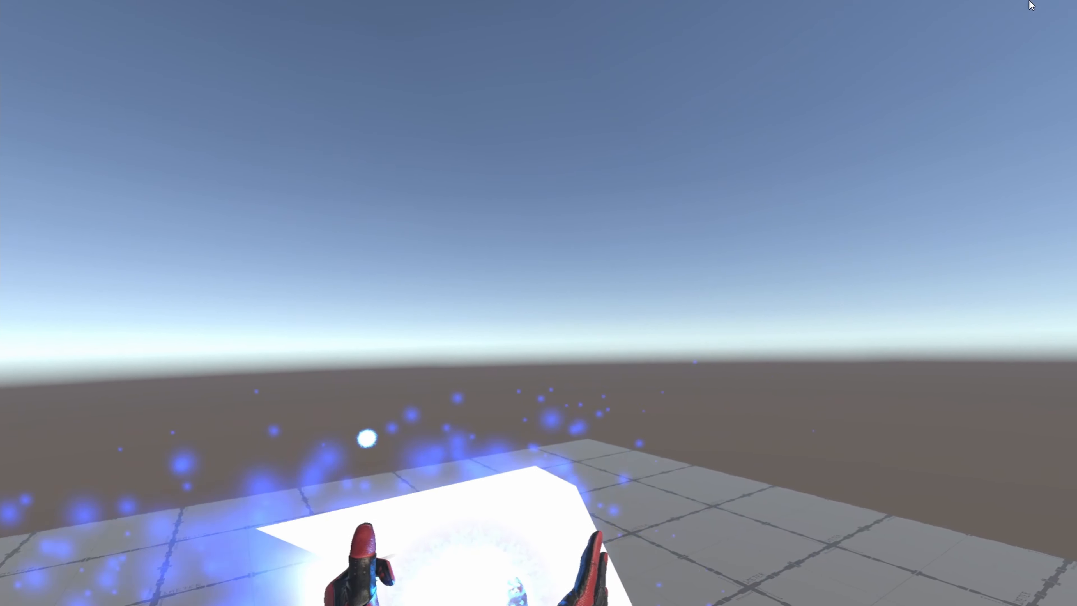
mouse_move(538, 303)
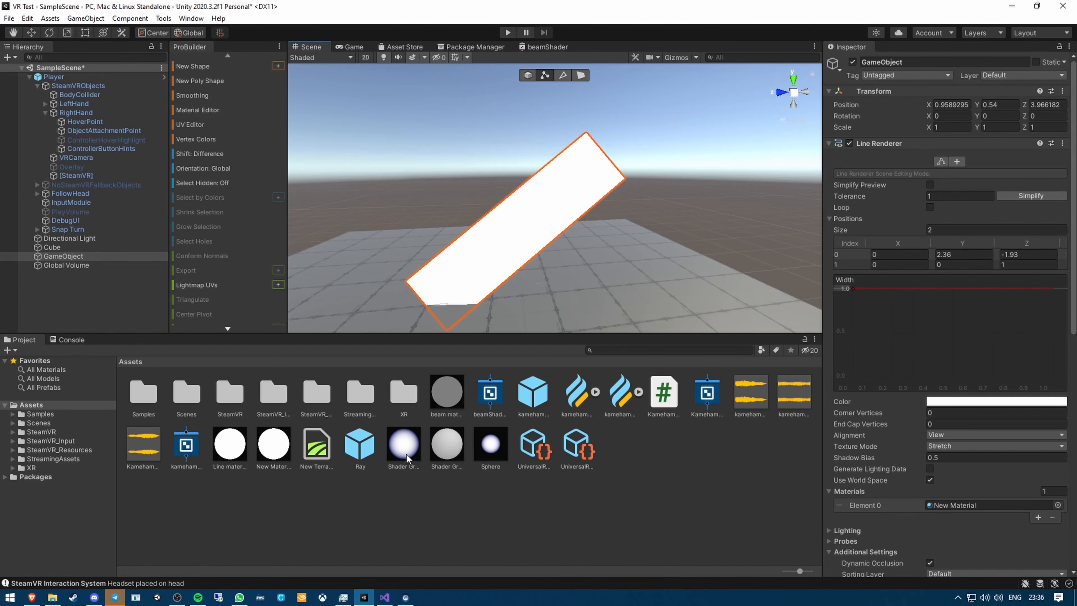
Step: Review Global Volume bloom (Threshold 1.14, Intensity 10.78, blue Tint), VRCamera HDR, and the beam line renderer
left_click(67, 266)
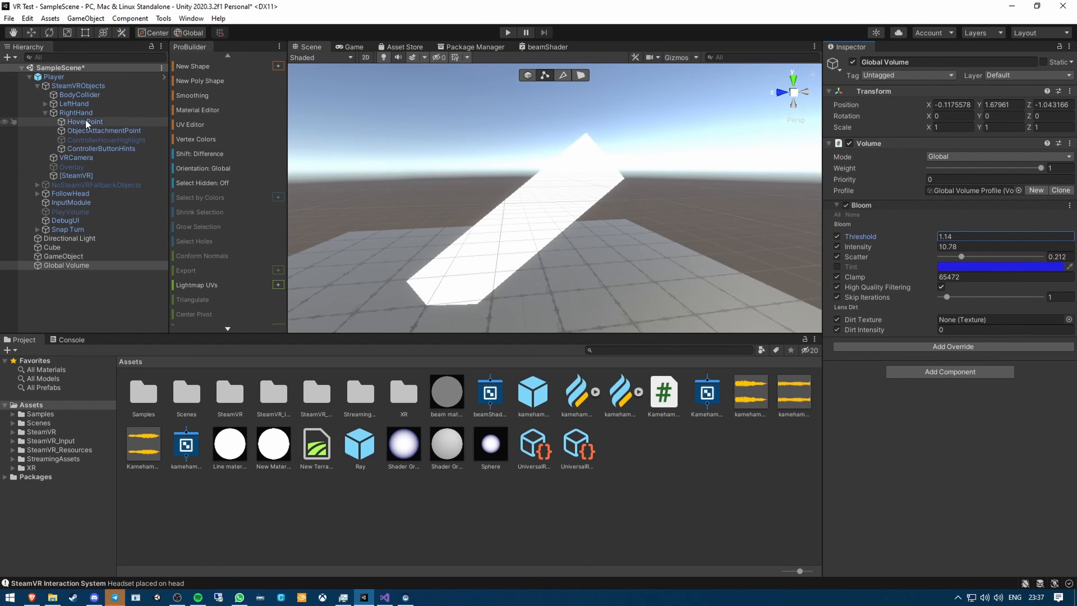
left_click(76, 157)
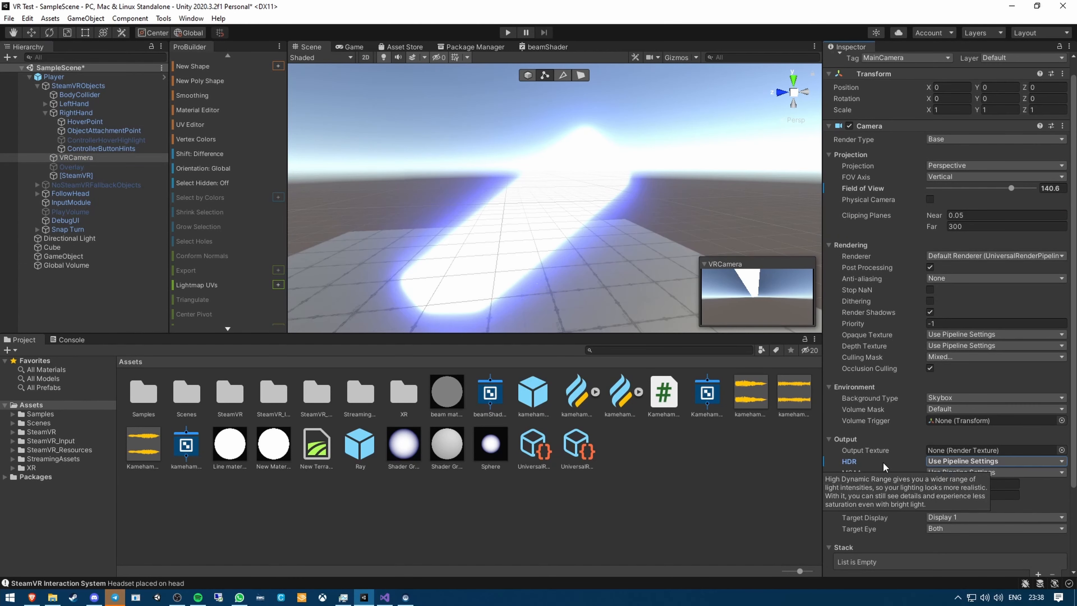
left_click(75, 157)
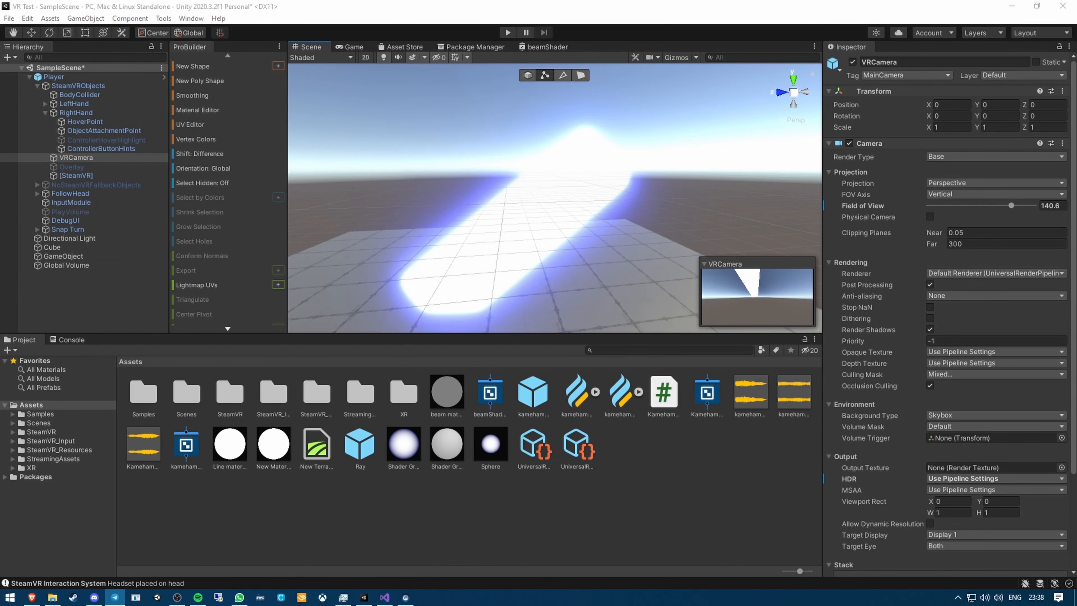
left_click(62, 256)
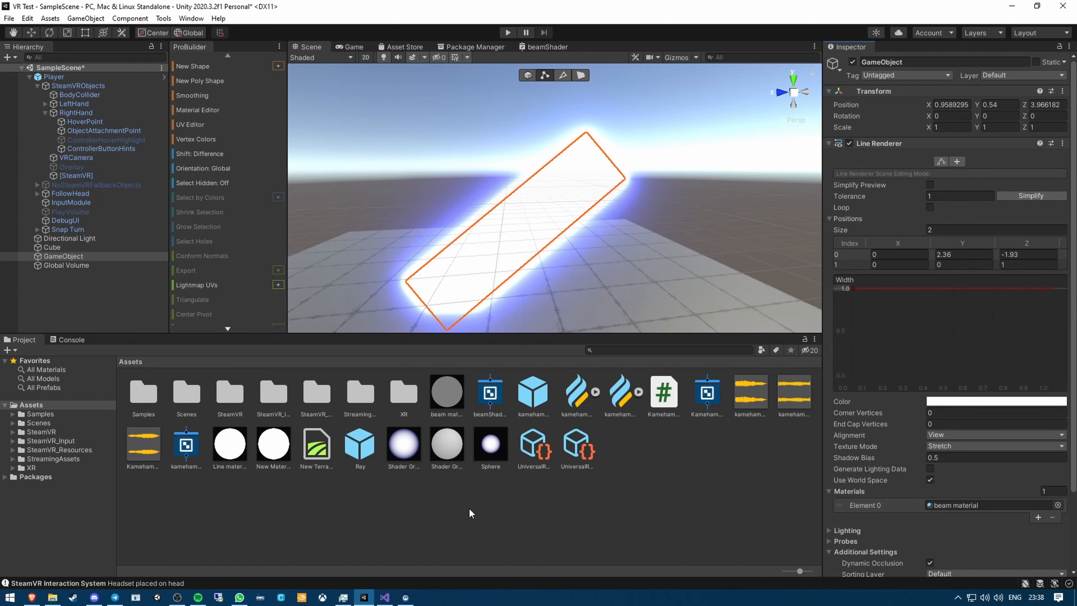